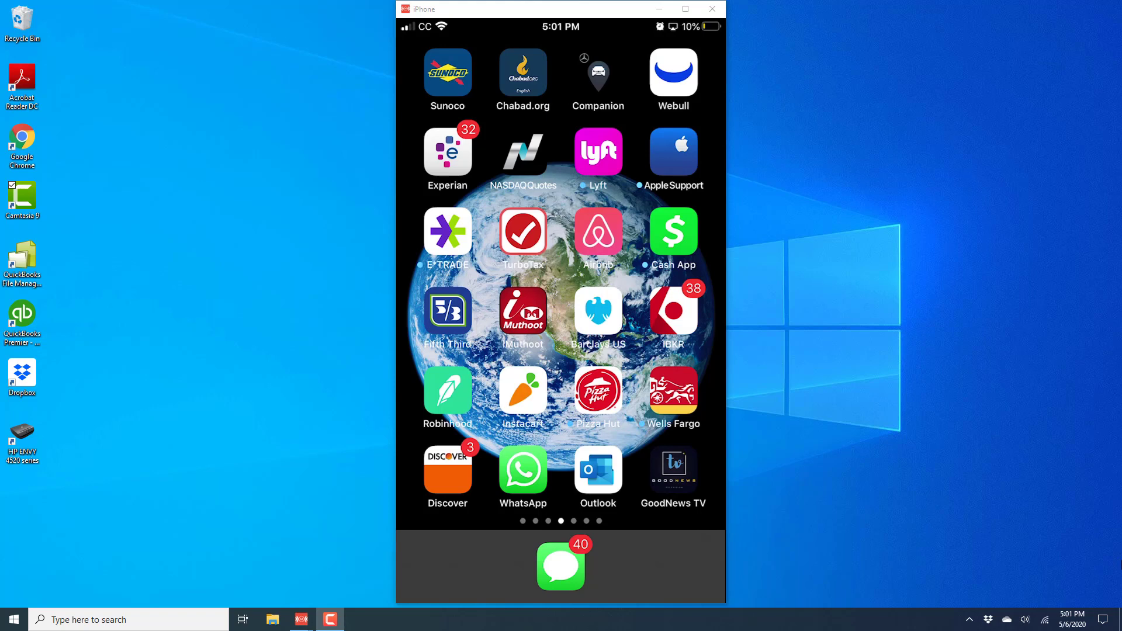
Launch Robinhood and scroll the home screen to the Stocks list showing GMLP, SNMP and SMLP
{"action": "left_click", "coordinate": [447, 391]}
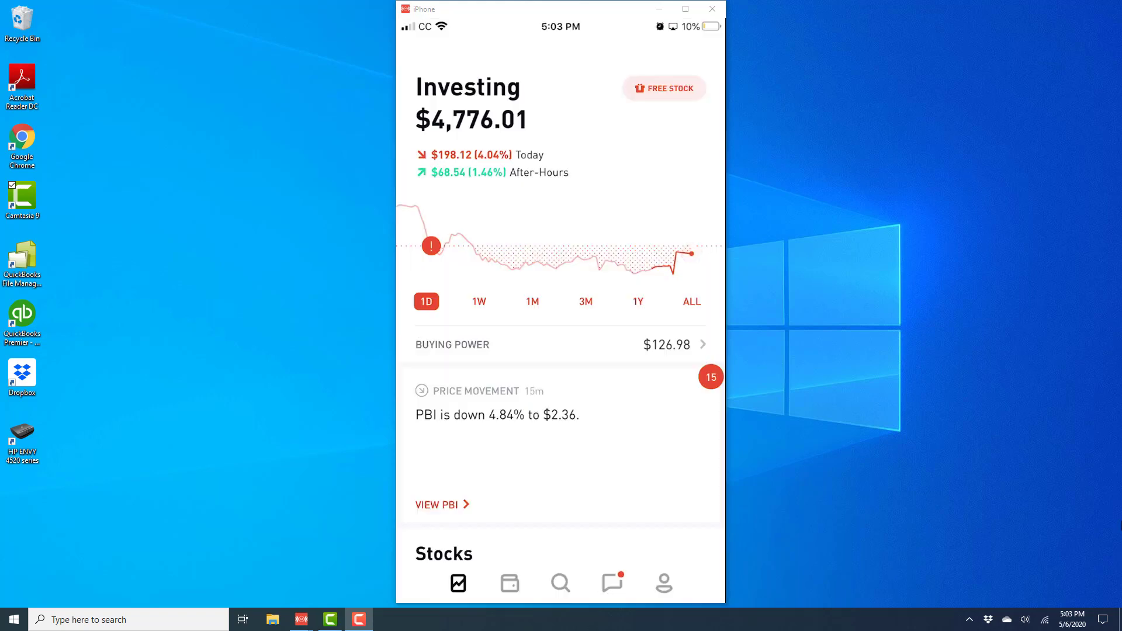
{"action": "scroll", "scroll_direction": "down", "scroll_amount": 3}
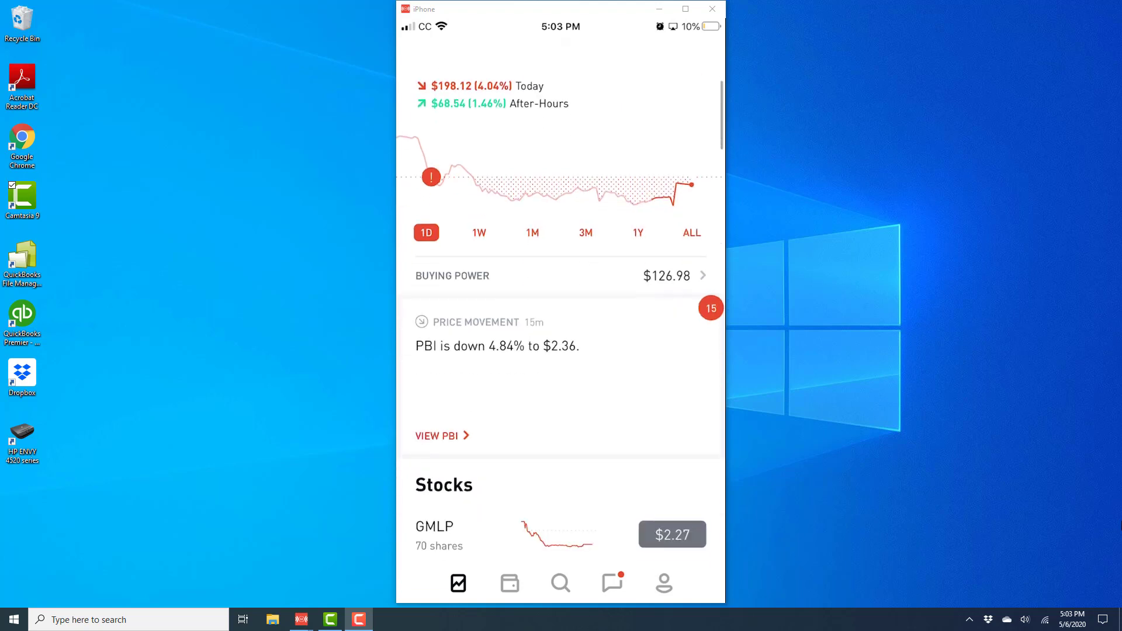
{"action": "scroll", "scroll_direction": "down", "scroll_amount": 3}
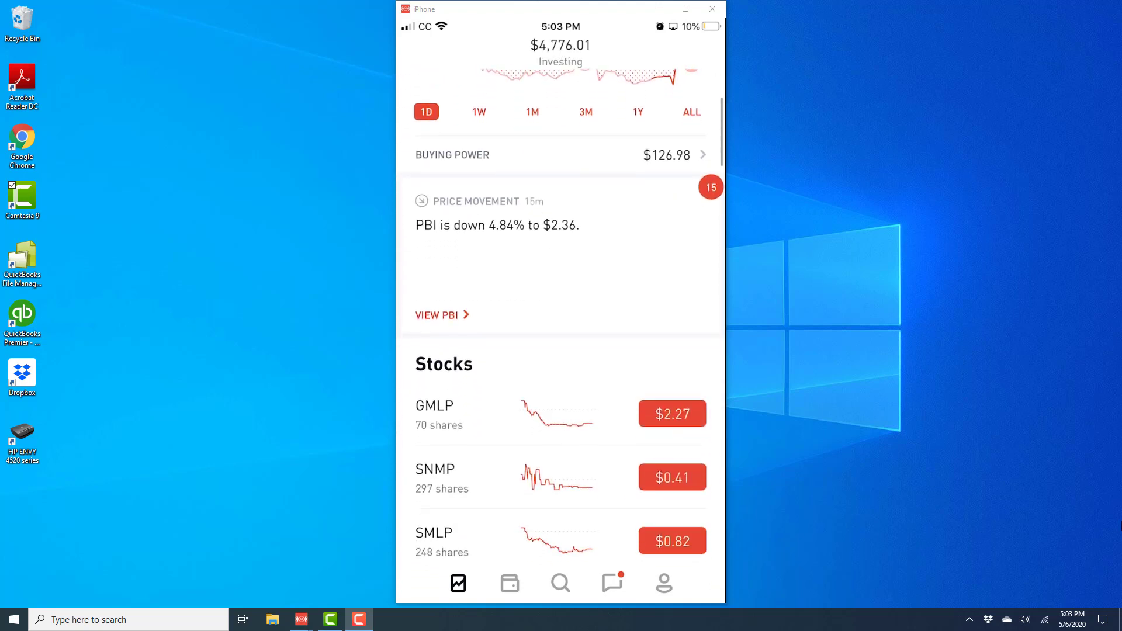
{"action": "scroll", "scroll_direction": "up", "scroll_amount": 3}
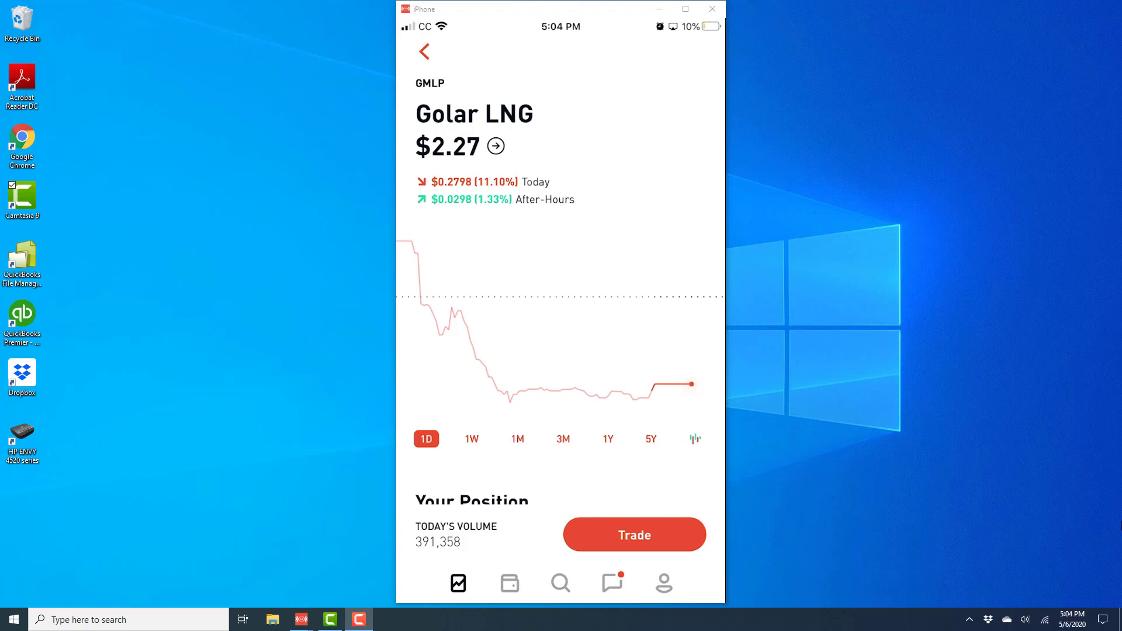
Open GMLP's Level II market data and view the order book (best bid $2.22, ask $2.60)
{"action": "left_click", "coordinate": [694, 439]}
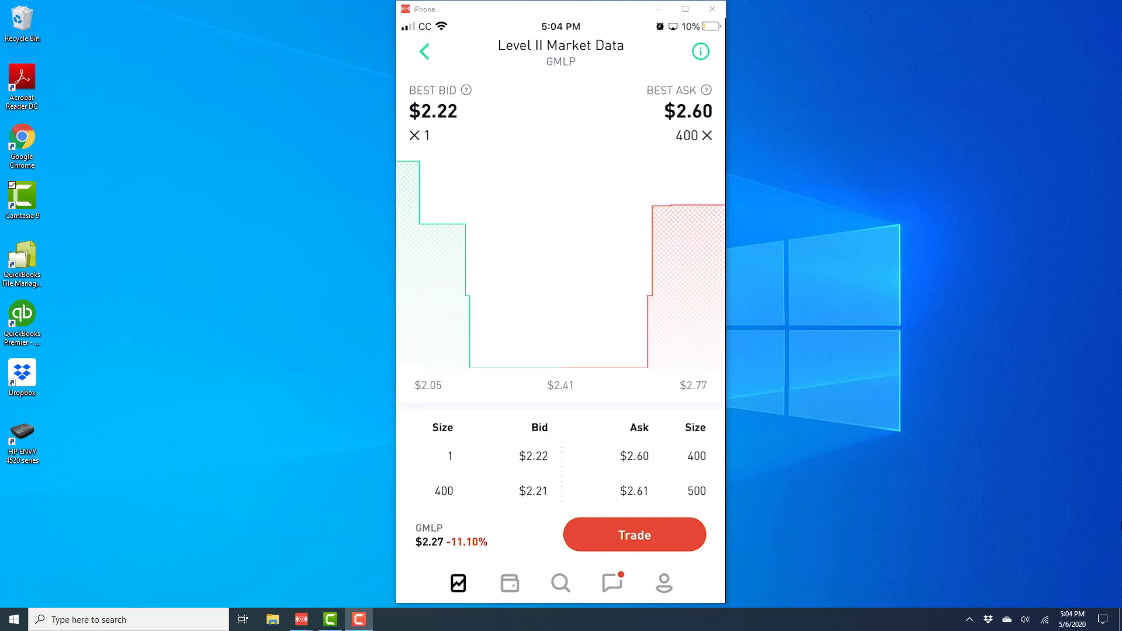
{"action": "scroll", "scroll_direction": "up", "scroll_amount": 3}
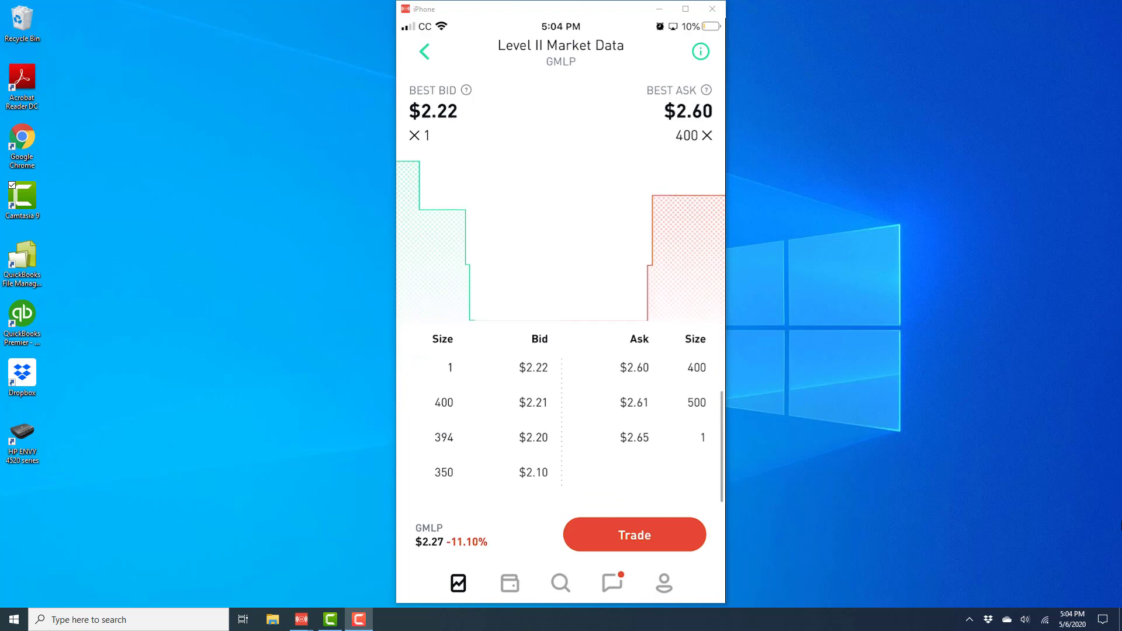